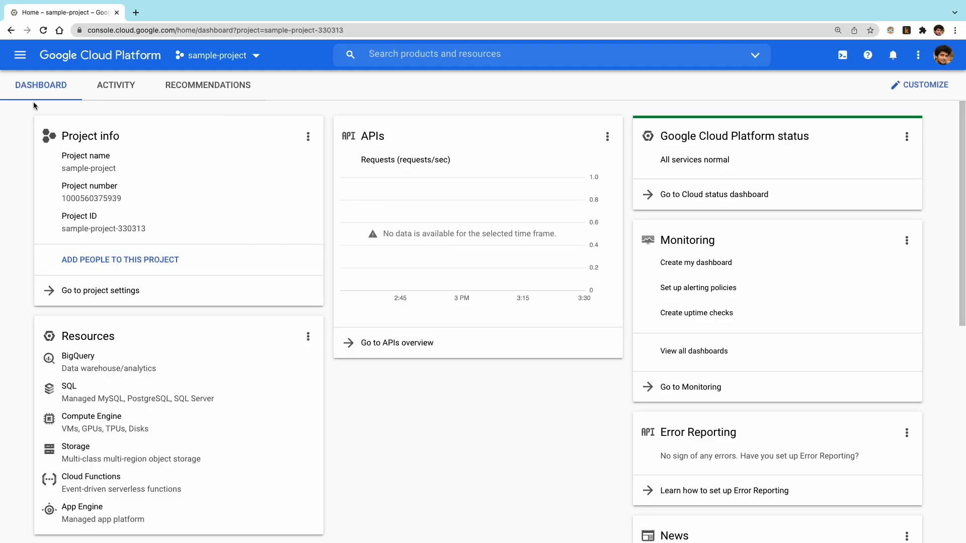
{"action": "mouse_move", "coordinate": [20, 55]}
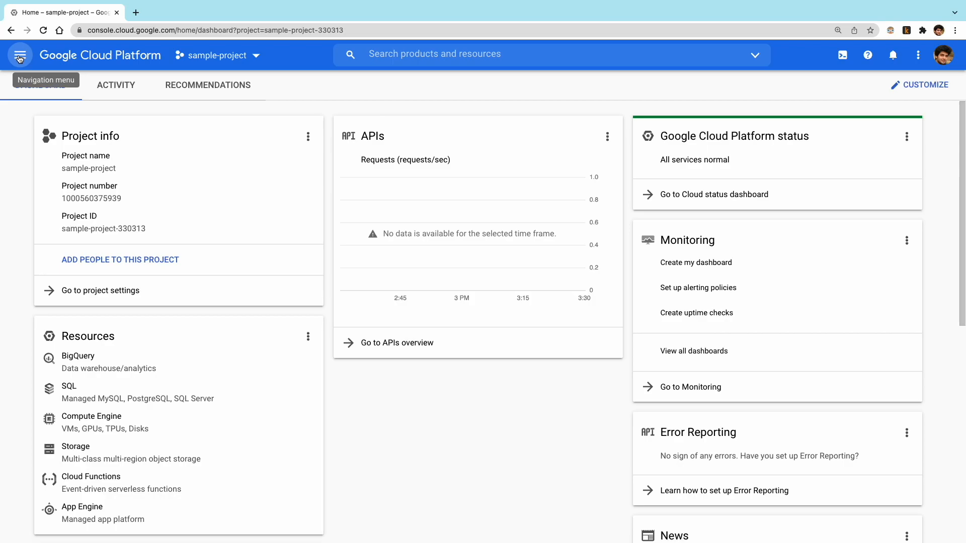
Create a new service account named sample-account from the Service Accounts page.
{"action": "left_click", "coordinate": [20, 54]}
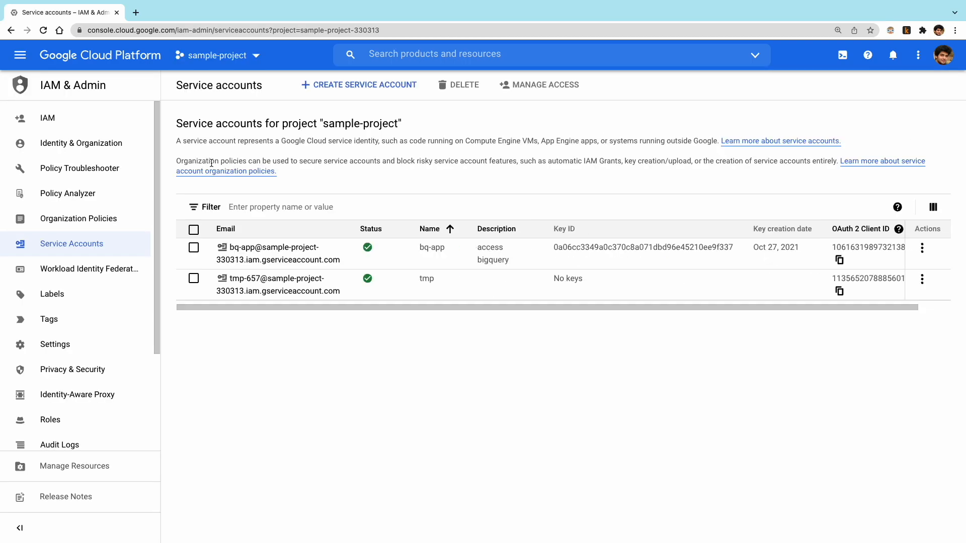
{"action": "left_click", "coordinate": [358, 84]}
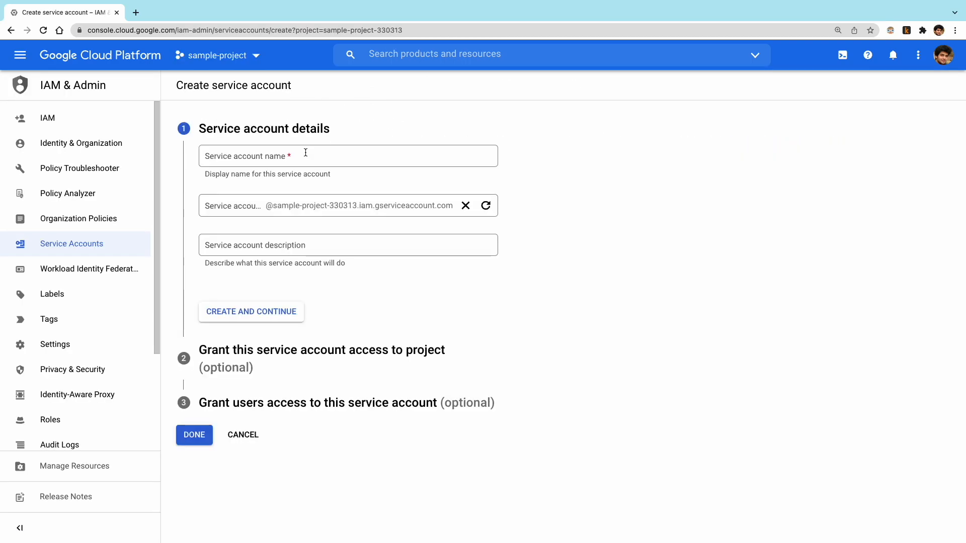
{"action": "type", "text": "sample-account"}
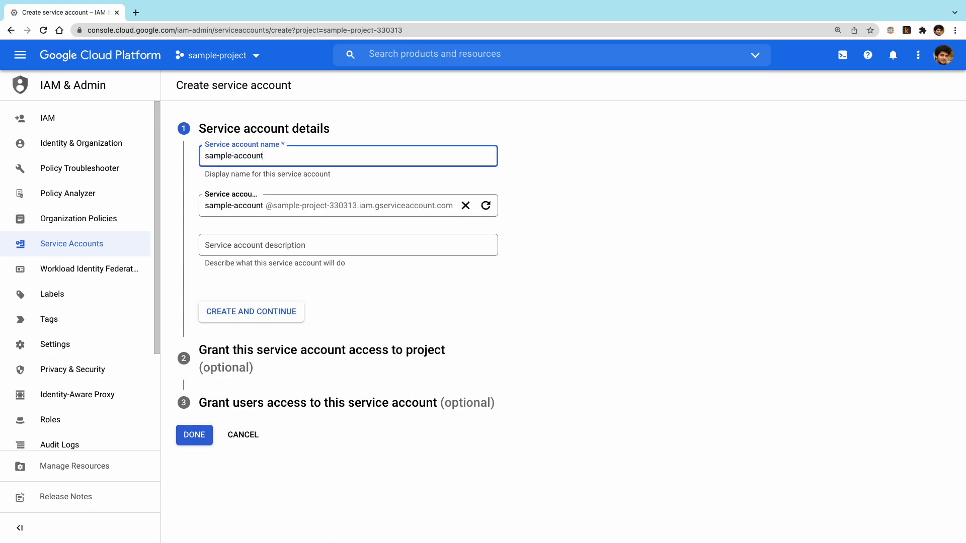
{"action": "left_click", "coordinate": [251, 312]}
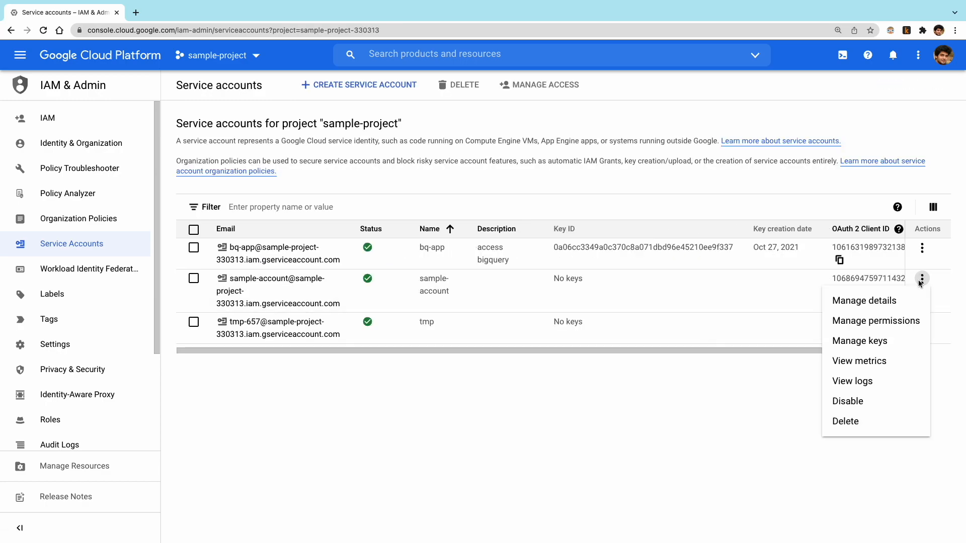
Add a JSON private key to sample-account and download it.
{"action": "left_click", "coordinate": [858, 341]}
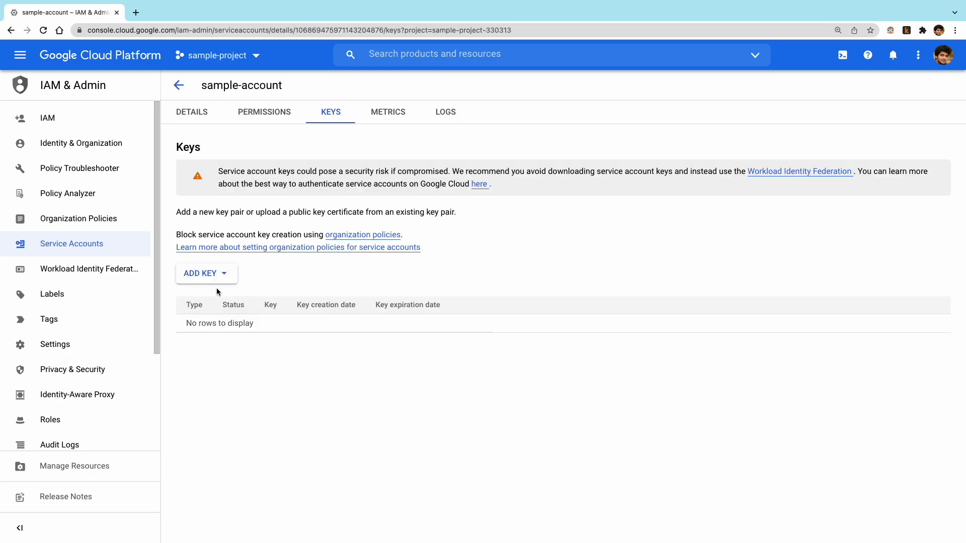
{"action": "left_click", "coordinate": [202, 273]}
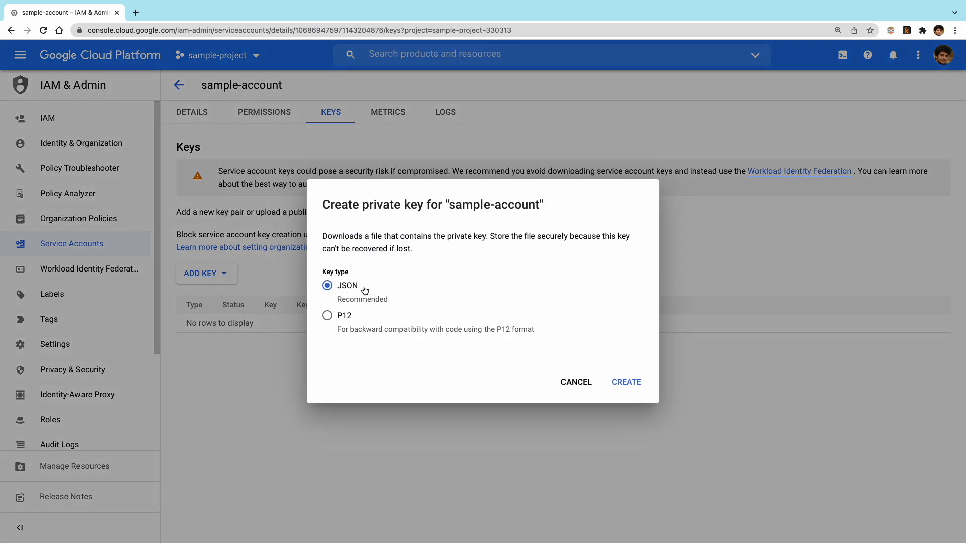
{"action": "left_click", "coordinate": [626, 382]}
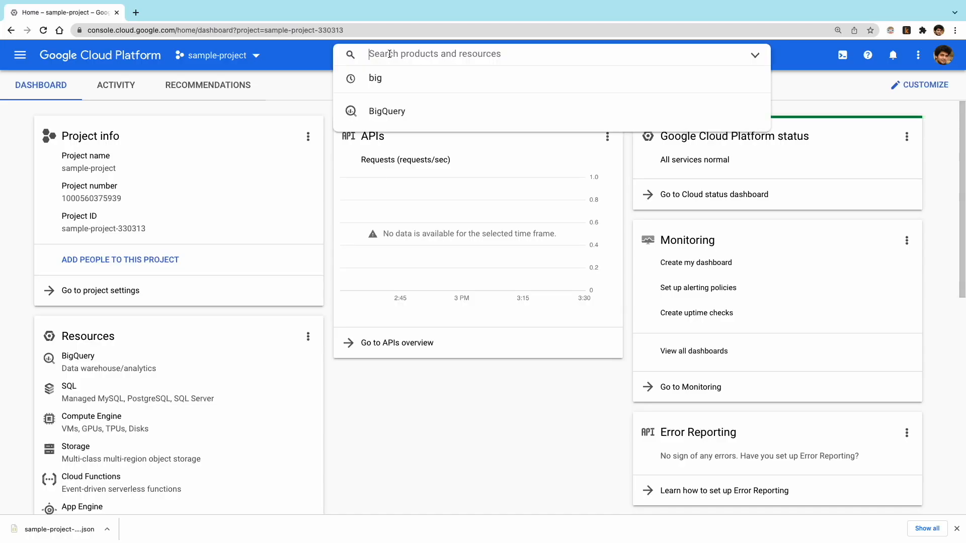
In BigQuery, pin the bigquery-public-data project via Add Data > Pin a project.
{"action": "left_click", "coordinate": [386, 111]}
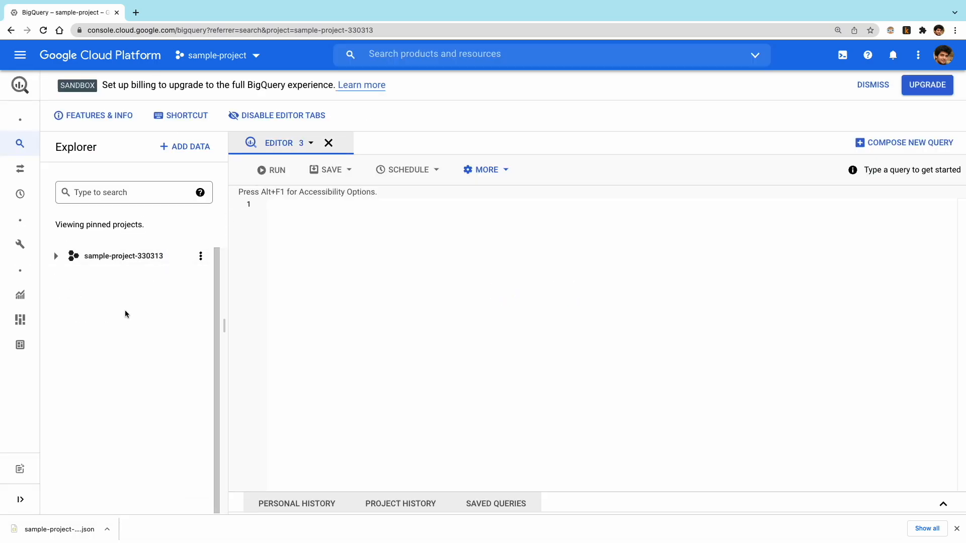
{"action": "left_click", "coordinate": [185, 145]}
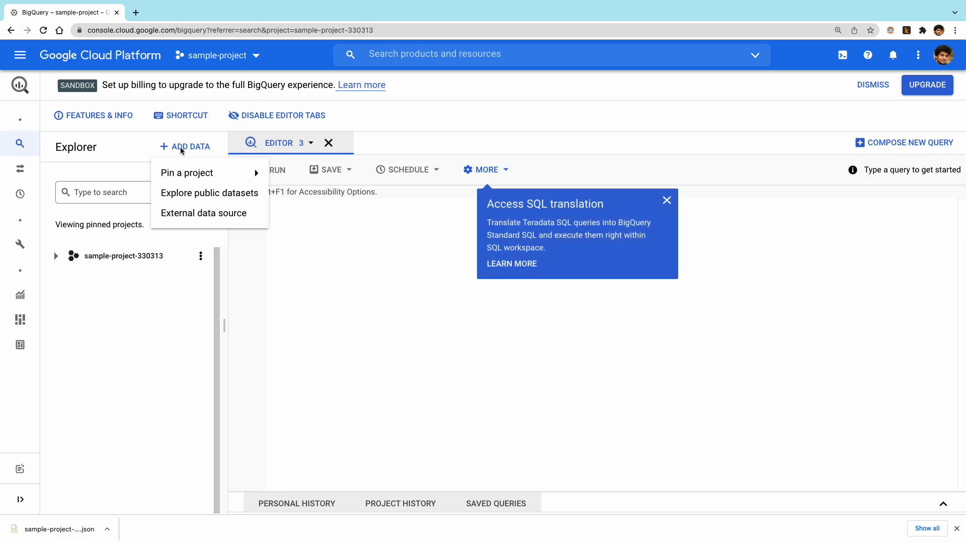
{"action": "left_click", "coordinate": [187, 172]}
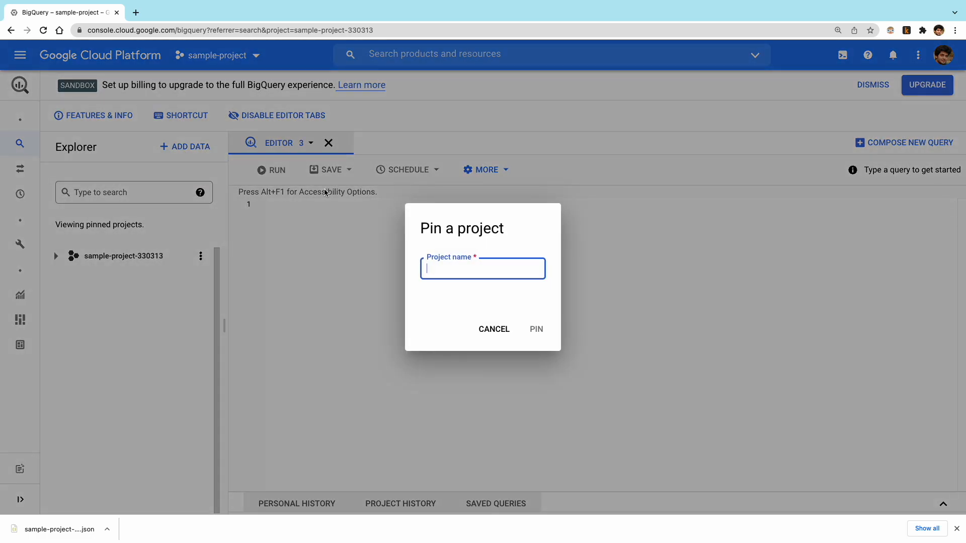
{"action": "type", "text": "bigquery-public-da"}
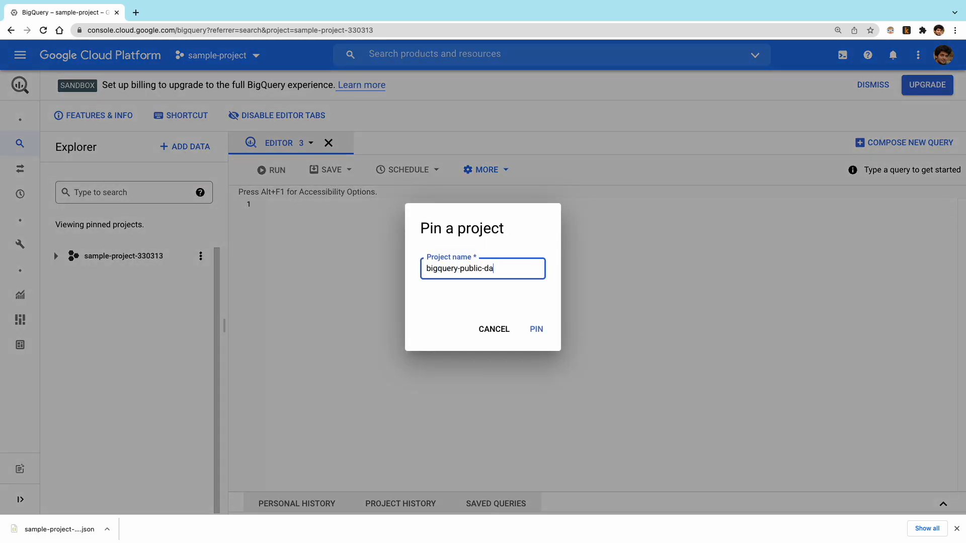
{"action": "left_click", "coordinate": [536, 328]}
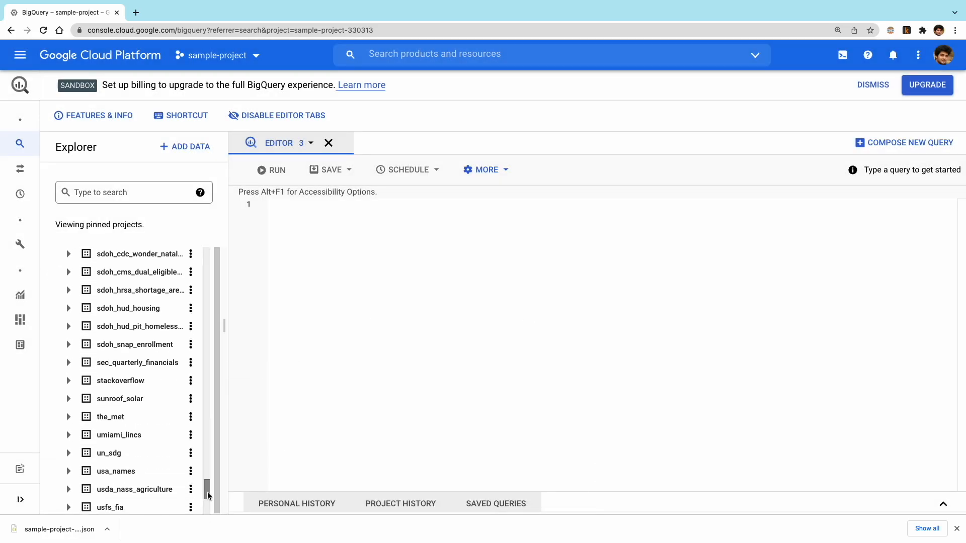
Open the shakespeare table in the samples dataset and draft a query against it.
{"action": "left_click", "coordinate": [130, 414]}
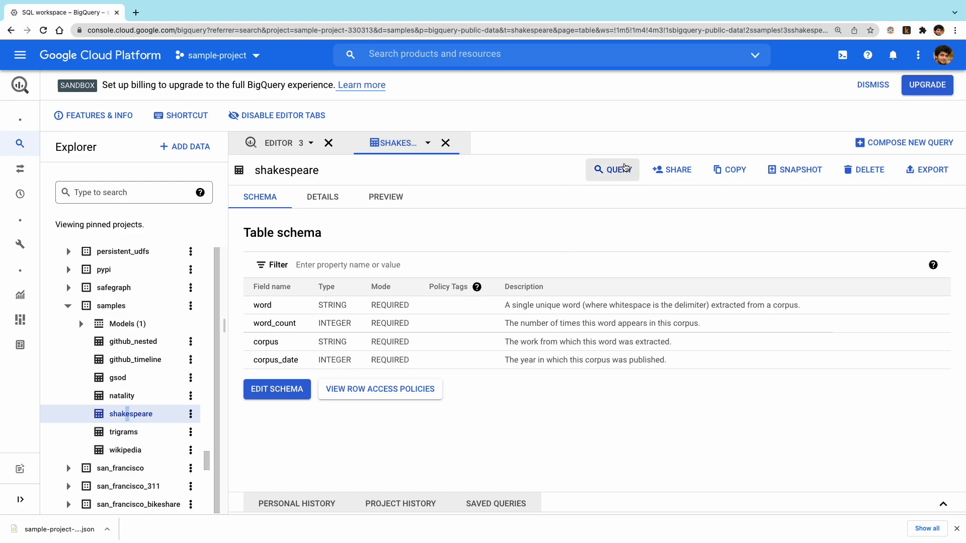
{"action": "left_click", "coordinate": [611, 169]}
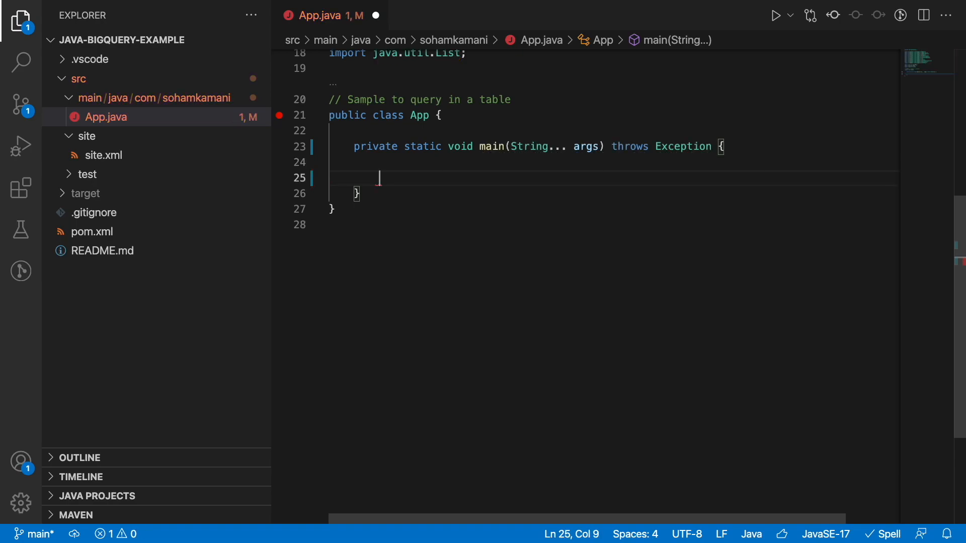
Build the BigQuery client in main with BigQueryOptions ... .build().getService().
{"action": "type", "text": "BigQuery bigquery = BigQueryOptions.newBuilder().setProjectId(\"sample-project-330313"}
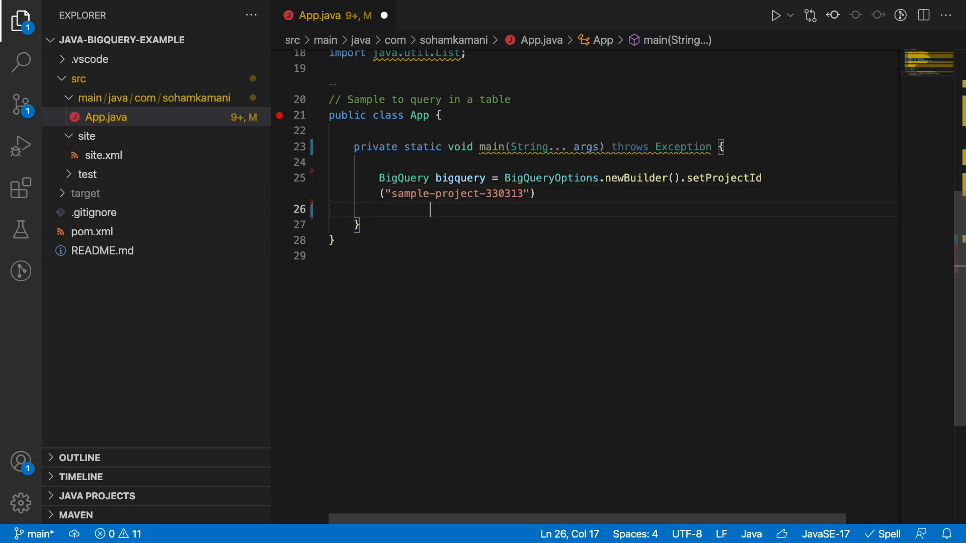
{"action": "type", "text": ".build().getService();"}
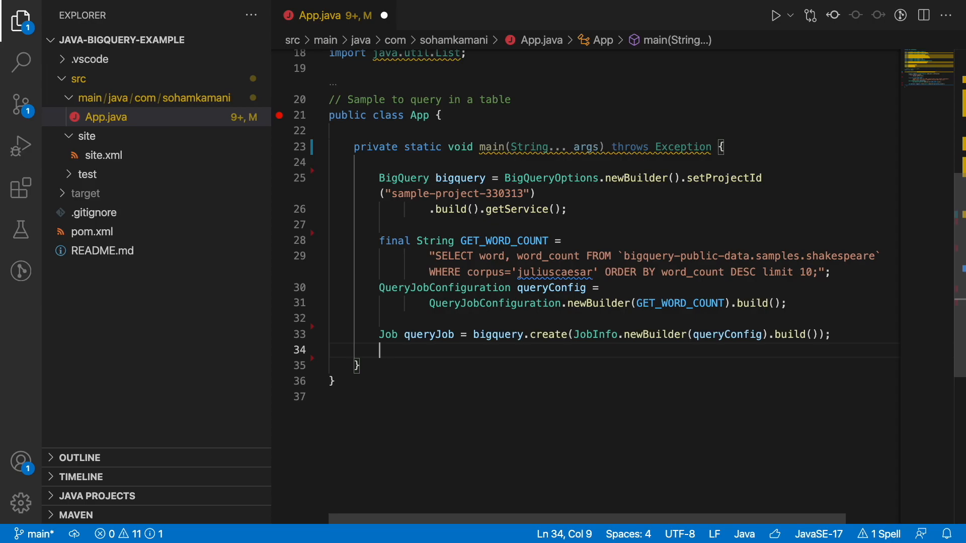
Wait for queryJob and throw an exception carrying getStatus().getError() when the job reports an error.
{"action": "type", "text": "queryJob = queryJob.waitFor();"}
{"action": "type", "text": "if ("}
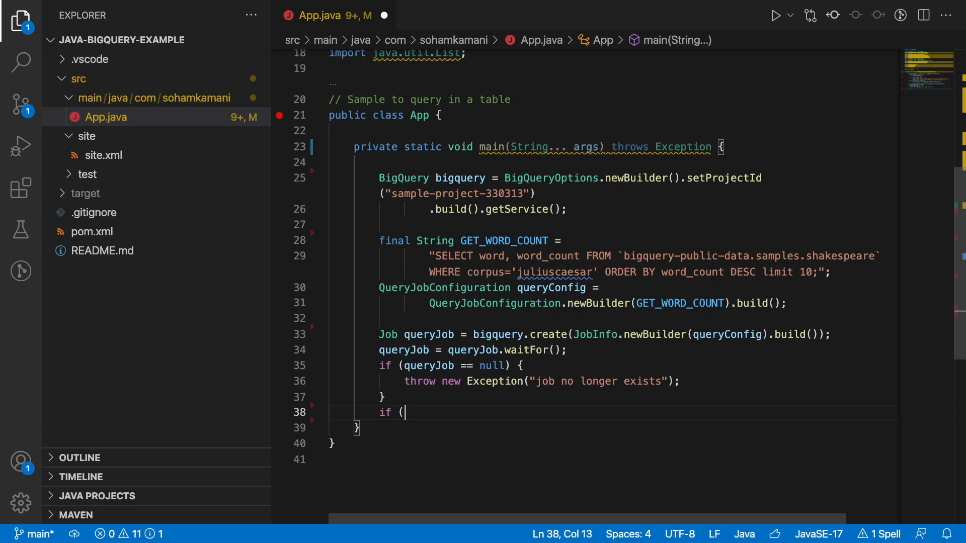
{"action": "type", "text": "queryJob.getStatus().getError() != null) {"}
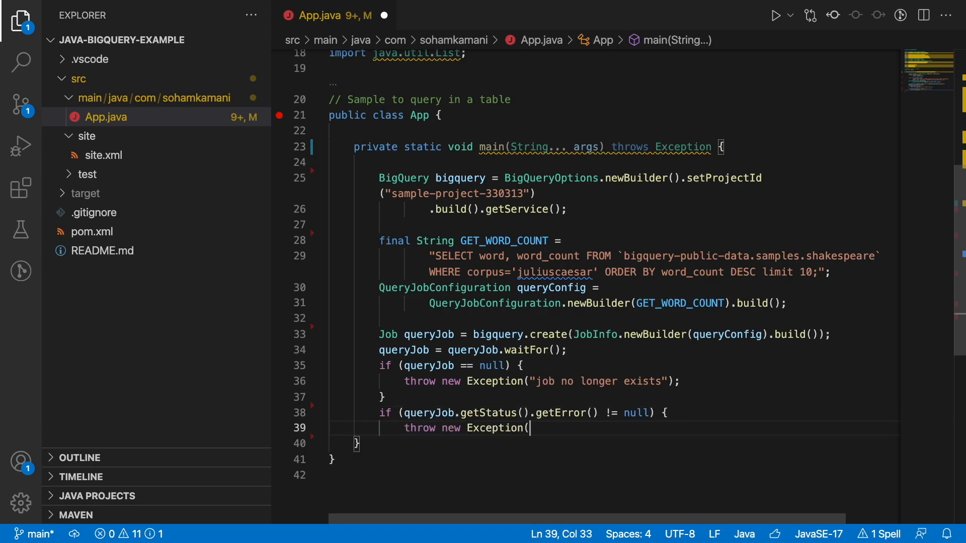
{"action": "type", "text": "queryJob.getStatus().getError().toString());"}
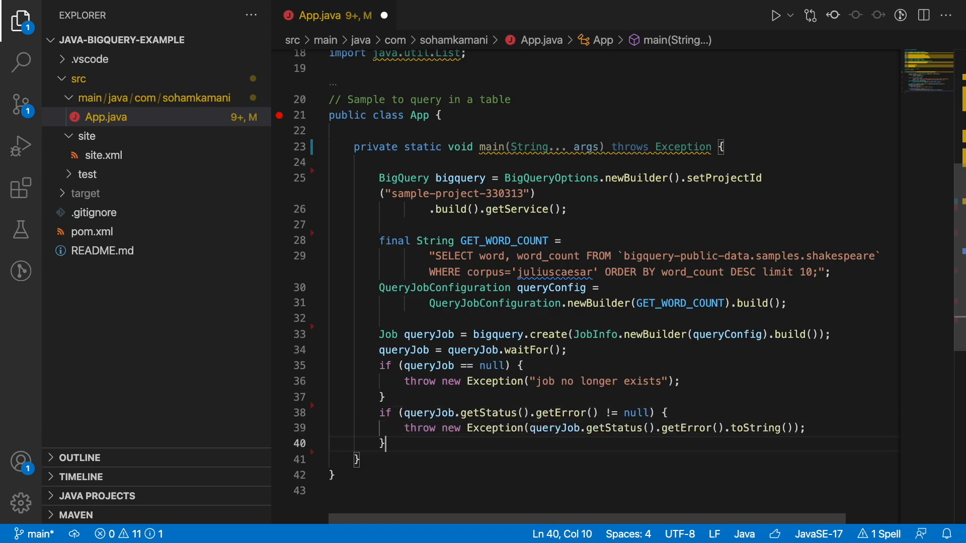
{"action": "key", "text": "Enter"}
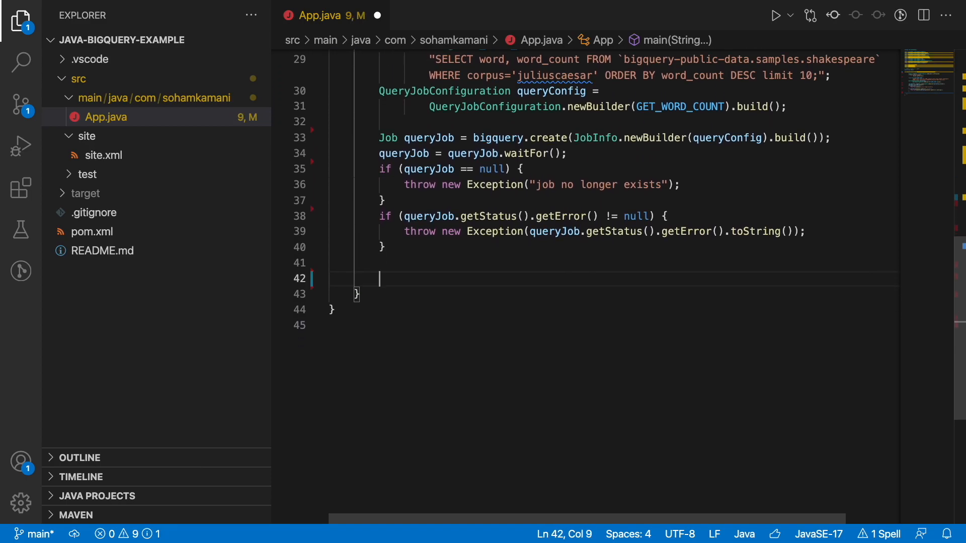
Print a word\tword_count header and printf each result row's word and wordCount.
{"action": "type", "text": "System.out.println(\"word\\tword_count\");"}
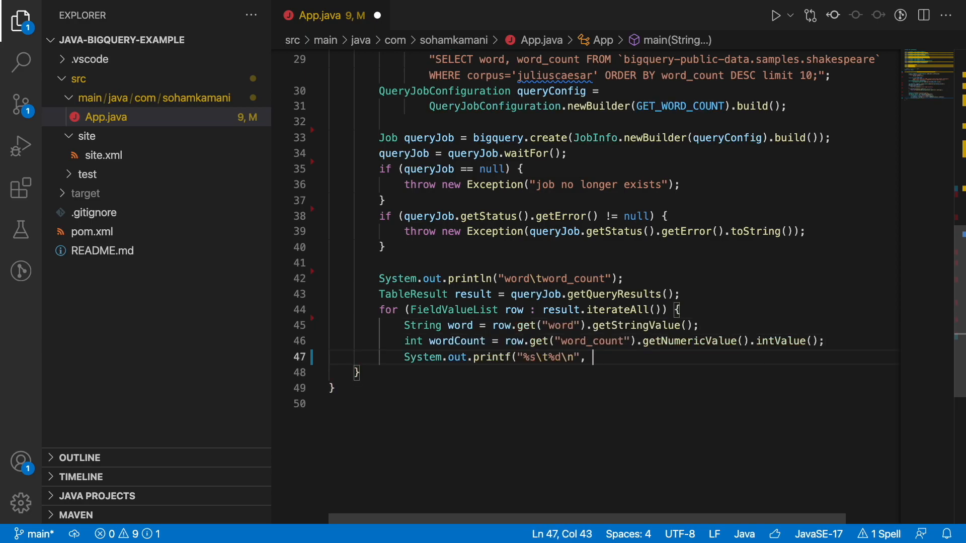
{"action": "type", "text": "word, wordCount);"}
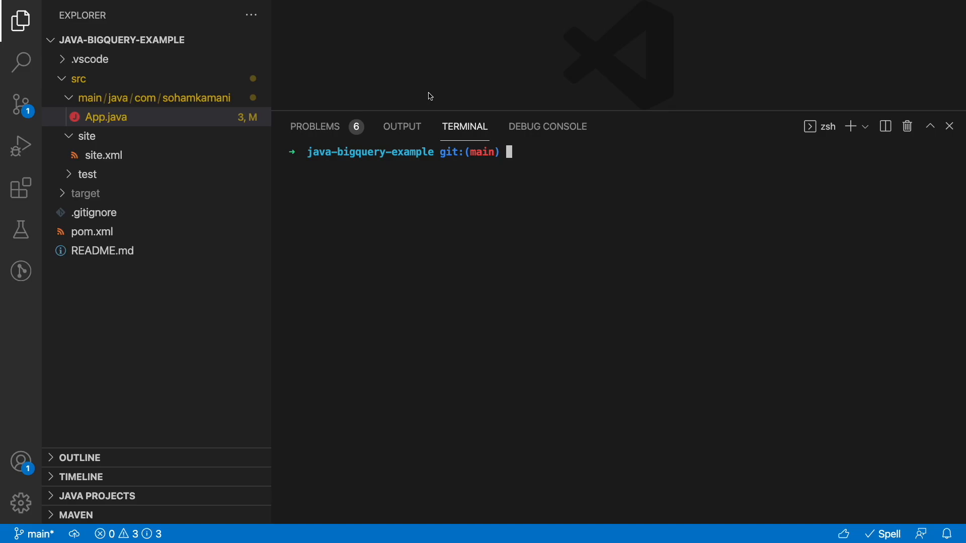
Run mvn clean compile assembly:single, then launch the jar with GOOGLE_APPLICATION_CREDENTIALS set.
{"action": "type", "text": "mvn clean compile assembly:single"}
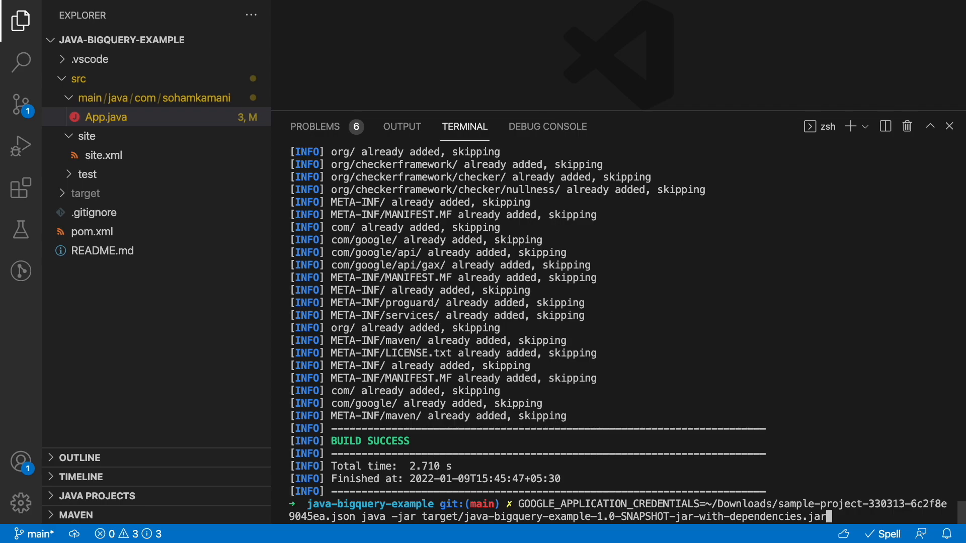
{"action": "key", "text": "enter"}
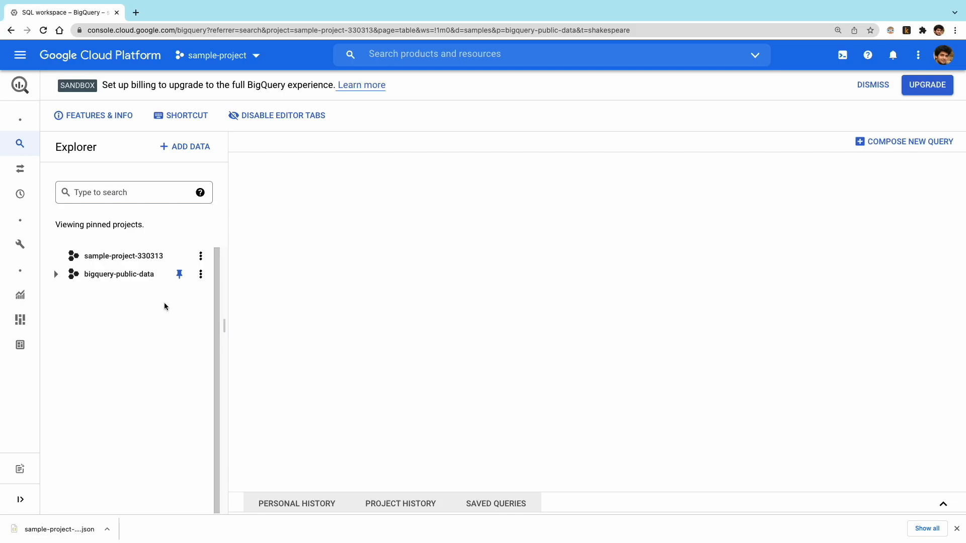
{"action": "mouse_move", "coordinate": [200, 257]}
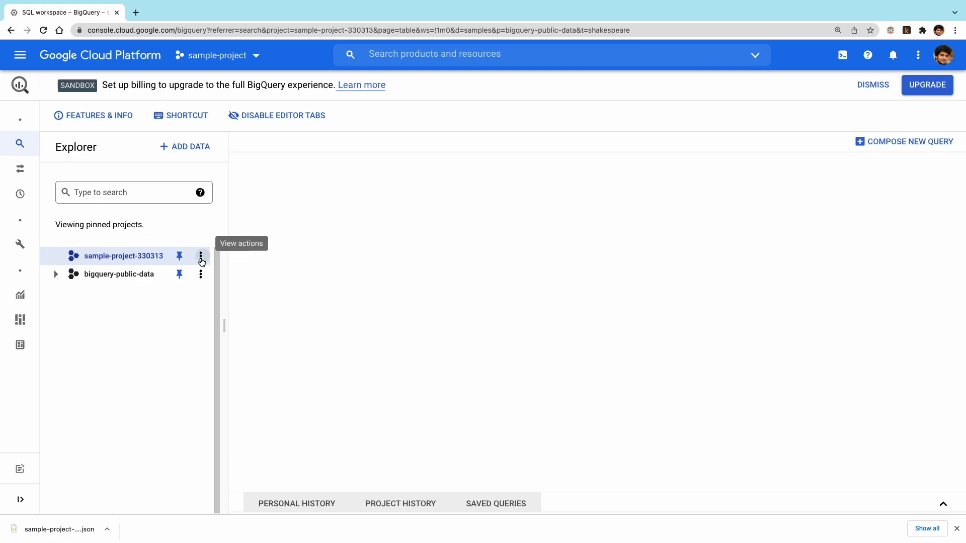
Create a dataset with ID sample_dataset under sample-project-330313.
{"action": "left_click", "coordinate": [200, 256]}
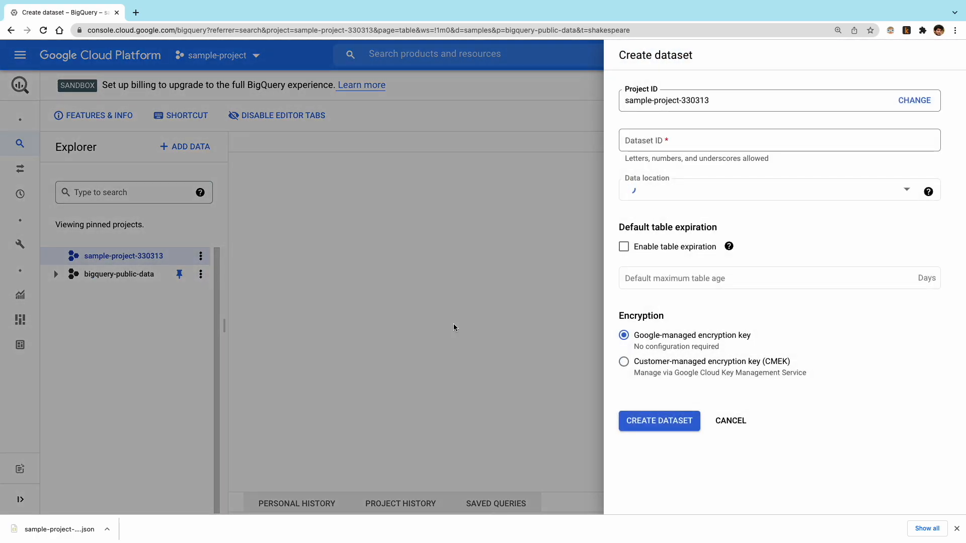
{"action": "left_click", "coordinate": [778, 140]}
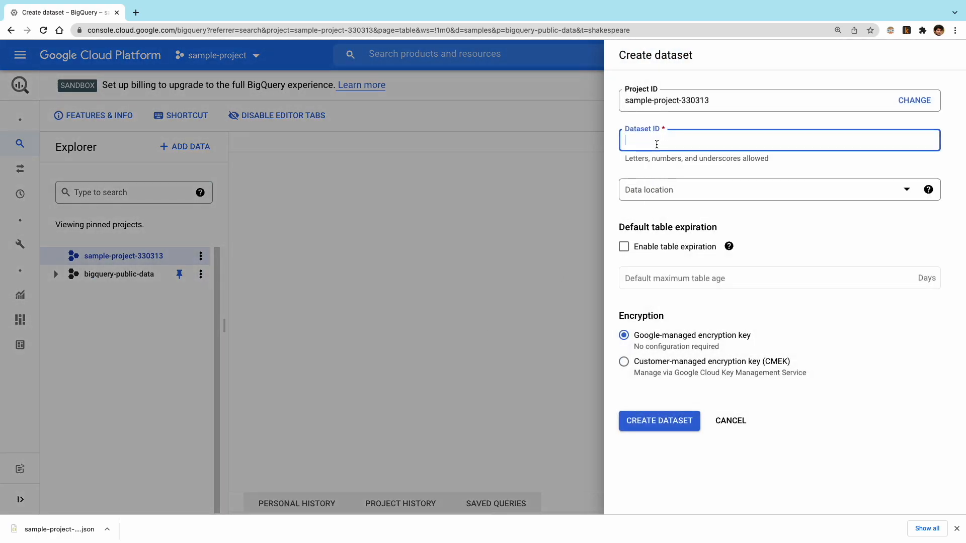
{"action": "left_click", "coordinate": [658, 421]}
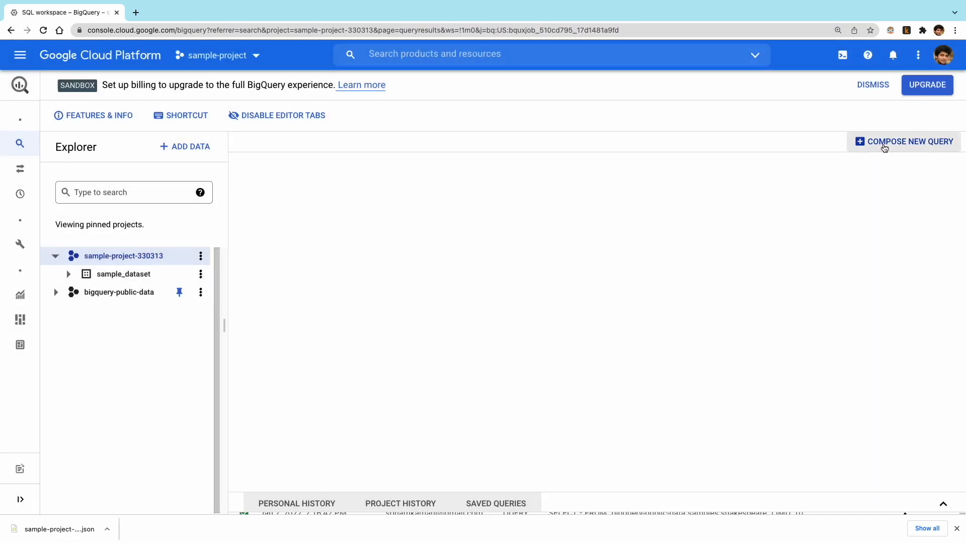
Run a CREATE TABLE IF NOT EXISTS query making sample_dataset.vegetables with id INT64 and name STRING.
{"action": "left_click", "coordinate": [904, 142]}
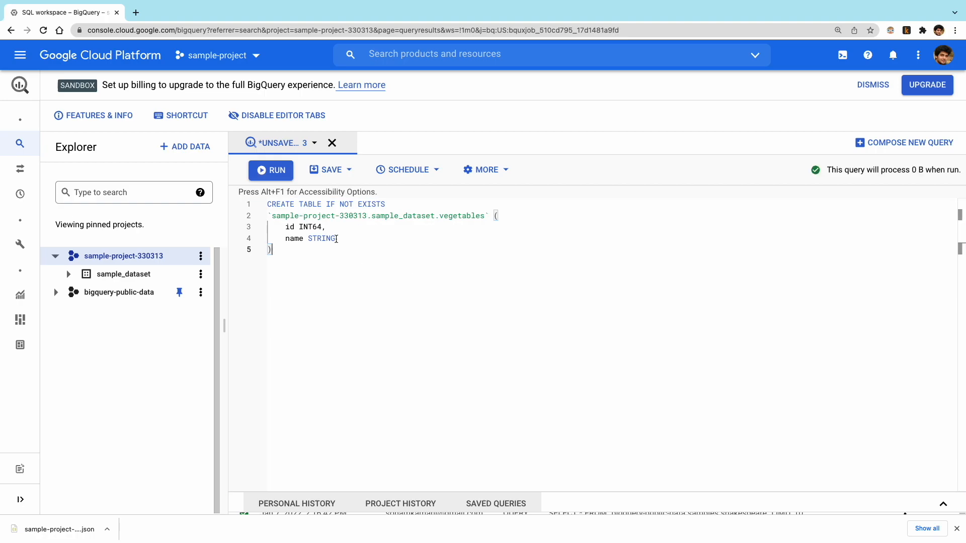
{"action": "left_click", "coordinate": [270, 170]}
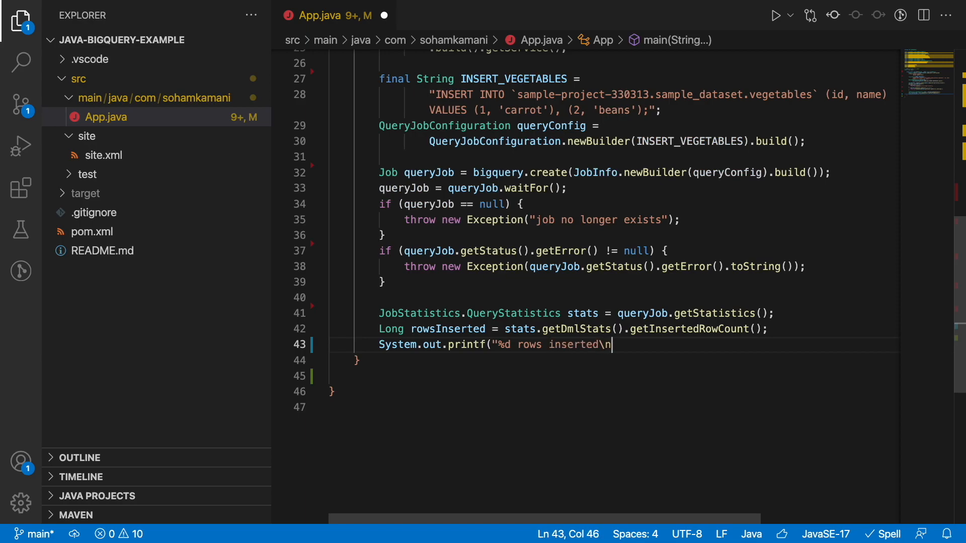
Finish the printf reporting rowsInserted after the INSERT of carrot and beans.
{"action": "type", "text": ", rowsInserted);"}
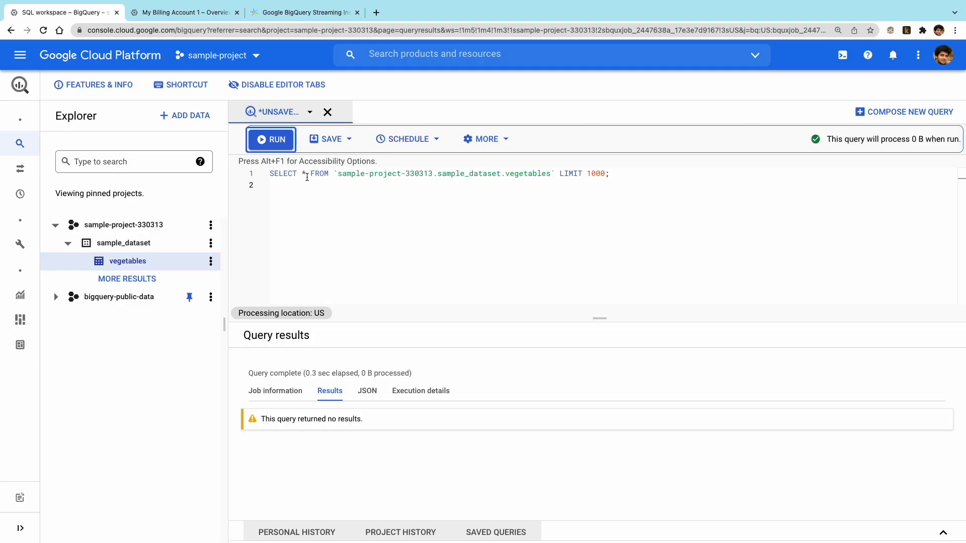
Run SELECT * ... LIMIT 1000 on the vegetables table to see its rows.
{"action": "left_click", "coordinate": [270, 139]}
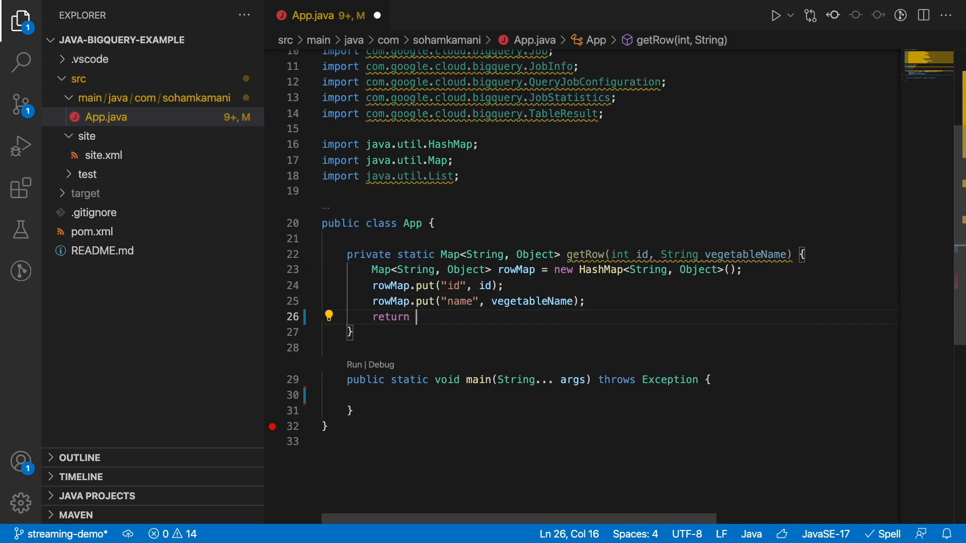
Finish getRow so it returns rowMap holding the vegetable's id and name.
{"action": "type", "text": "rowMap;"}
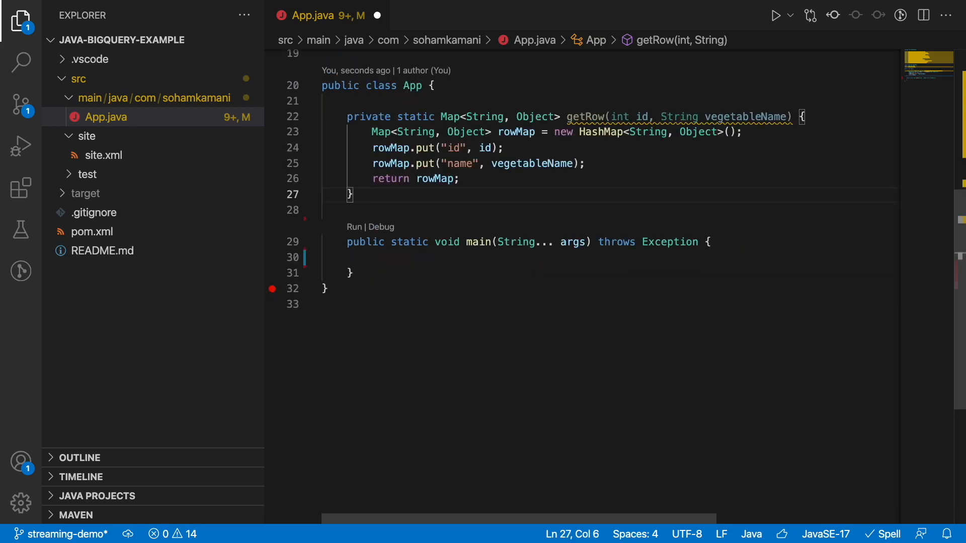
Declare private static getInsertRequest() targeting tableId "vegetables" for the cabbage and tomato rows.
{"action": "type", "text": "private static"}
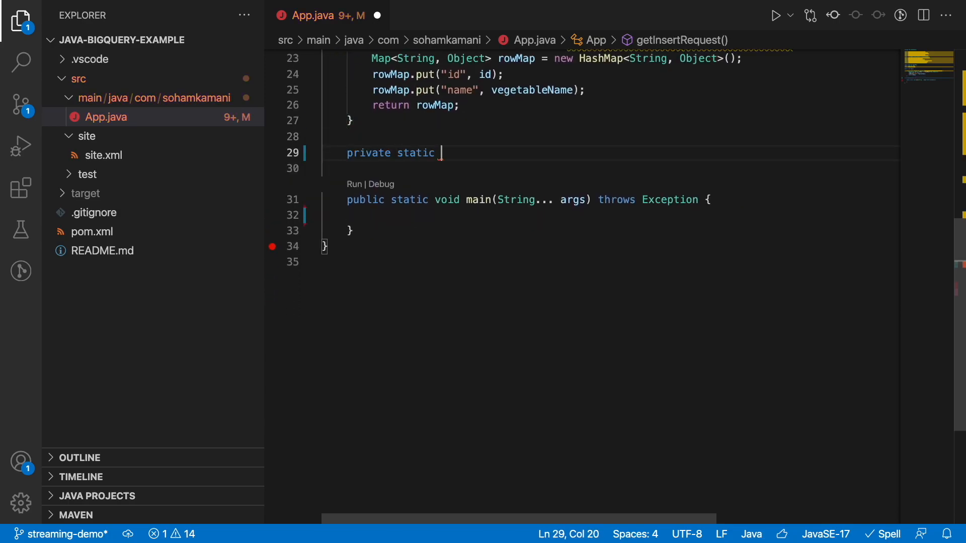
{"action": "type", "text": "InsertAllRequest getInsertRequest() {"}
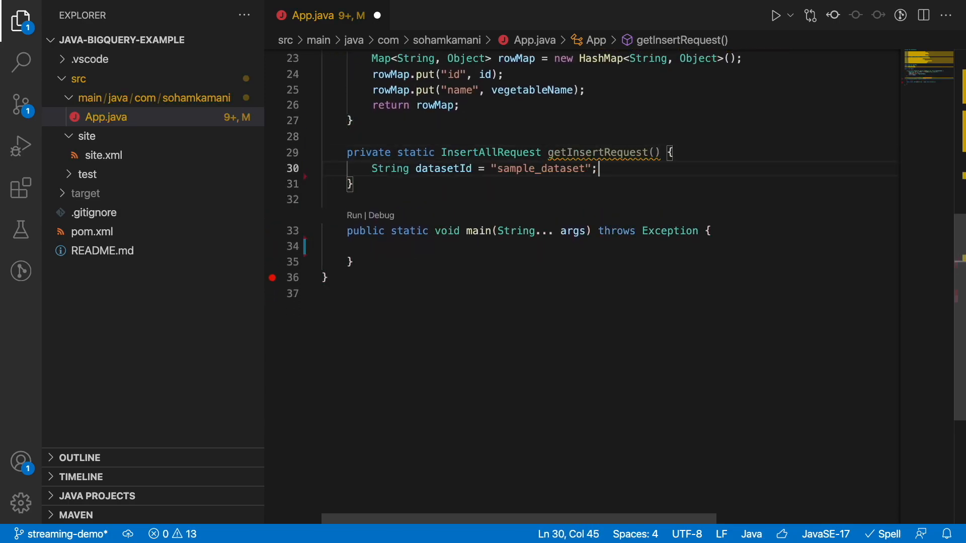
{"action": "type", "text": "String tableId = \"vegetables\";"}
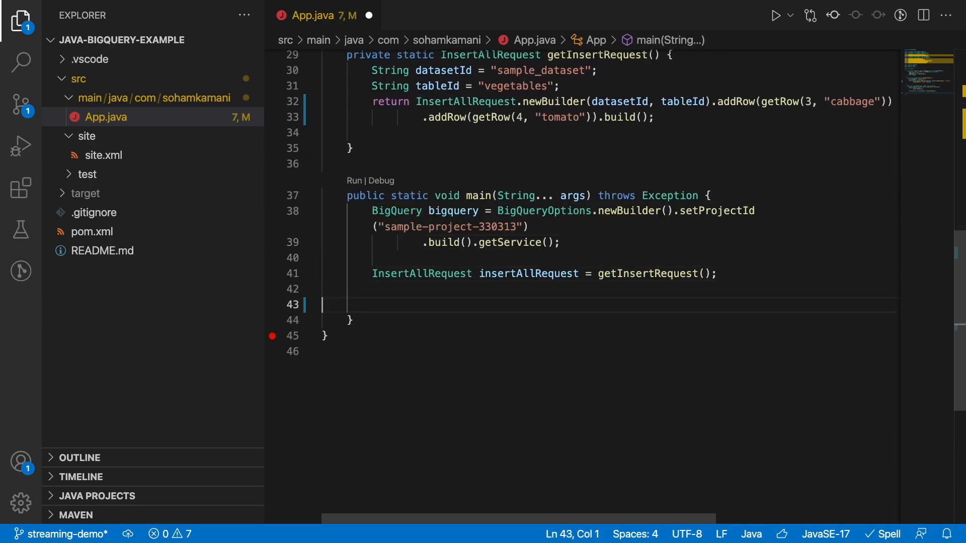
Call bigquery.insertAll(insertAllRequest), loop over getInsertErrors().entrySet() printing errors, then return.
{"action": "type", "text": "InsertAllResponse response = bigquery.insertAll(insertAllRequest);"}
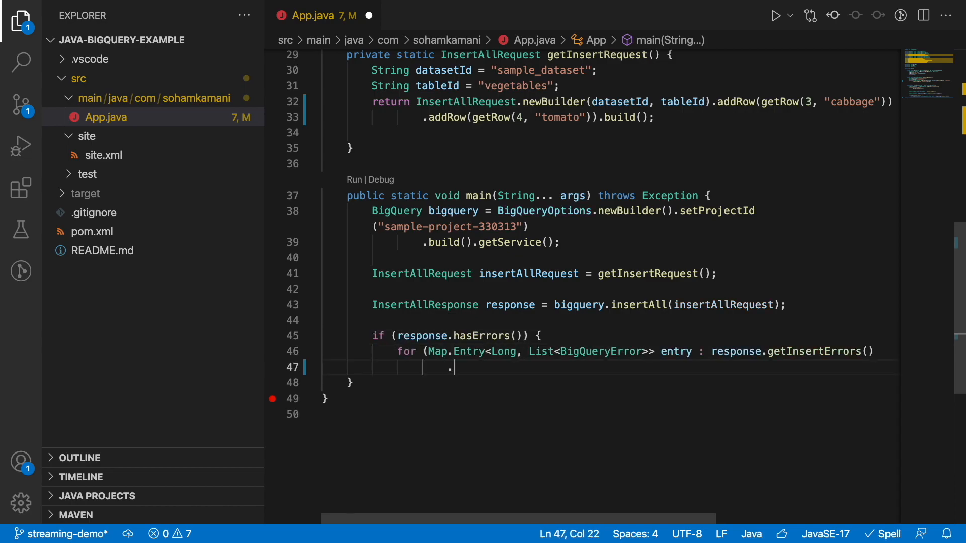
{"action": "type", "text": "entrySet()) {"}
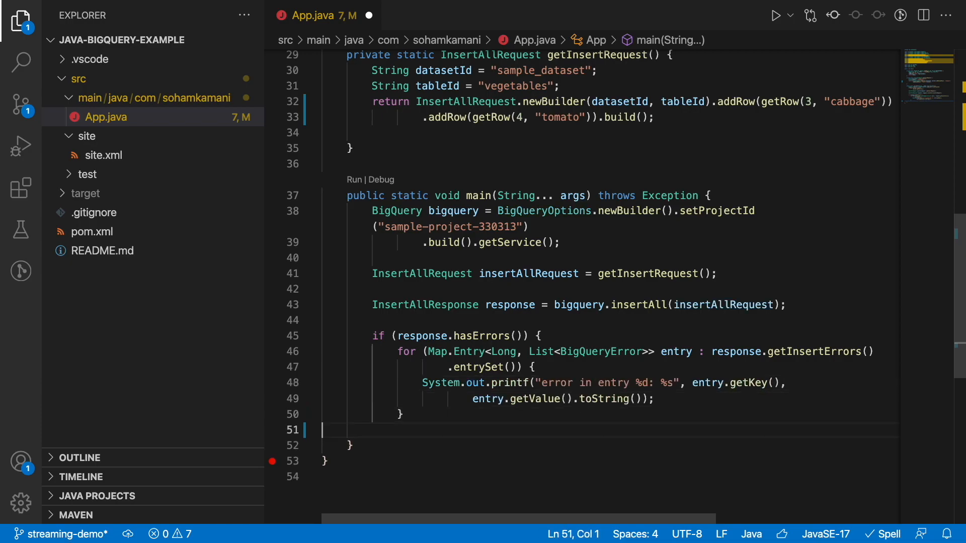
{"action": "type", "text": "return;"}
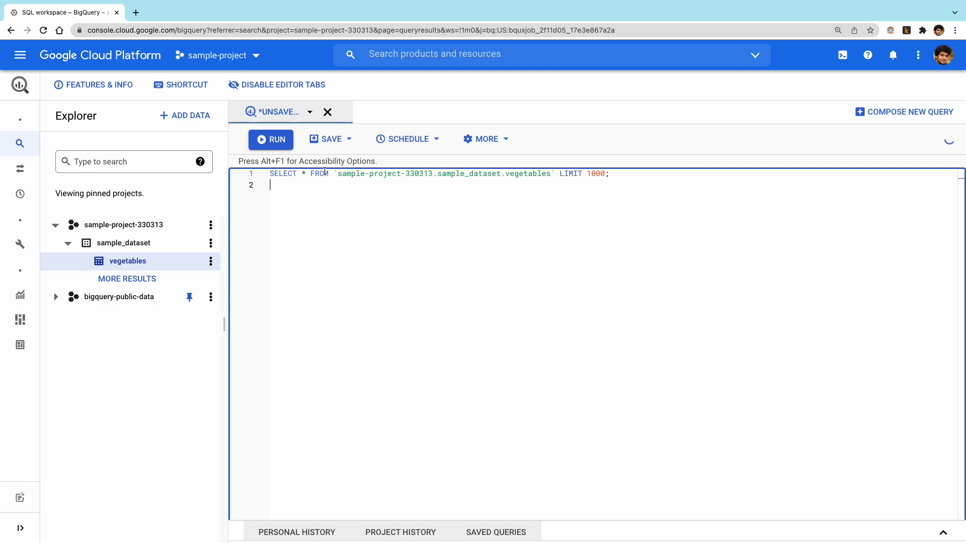
Run SELECT * FROM vegetables to show four rows: carrot, beans, cabbage and tomato.
{"action": "left_click", "coordinate": [271, 139]}
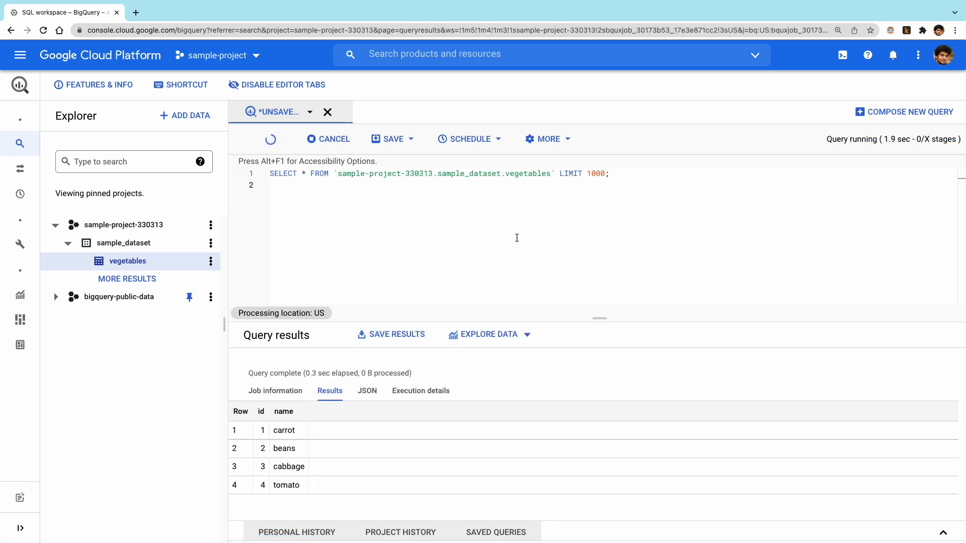